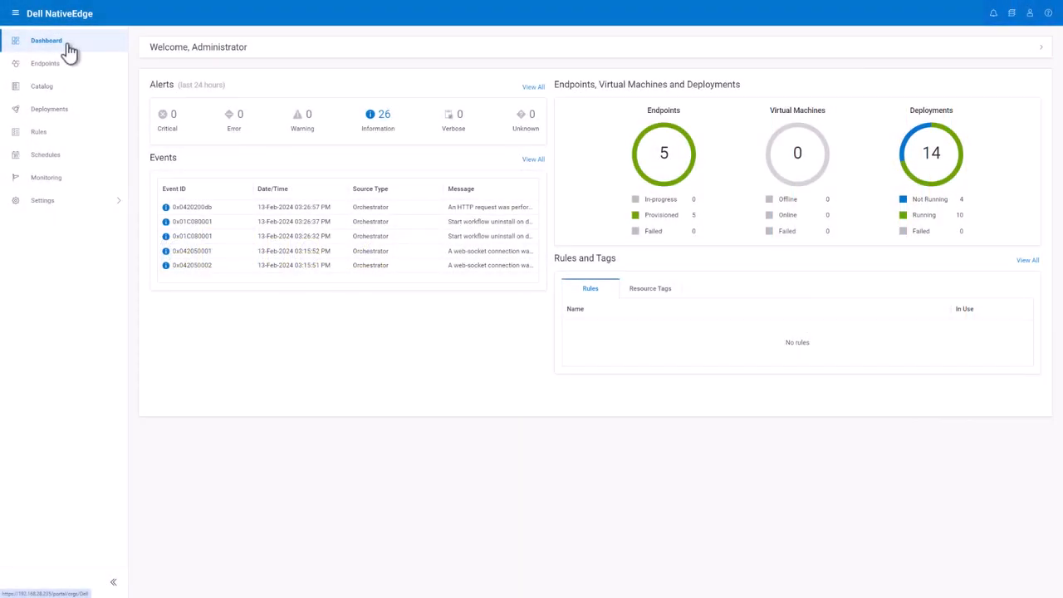
mouse_move(56, 100)
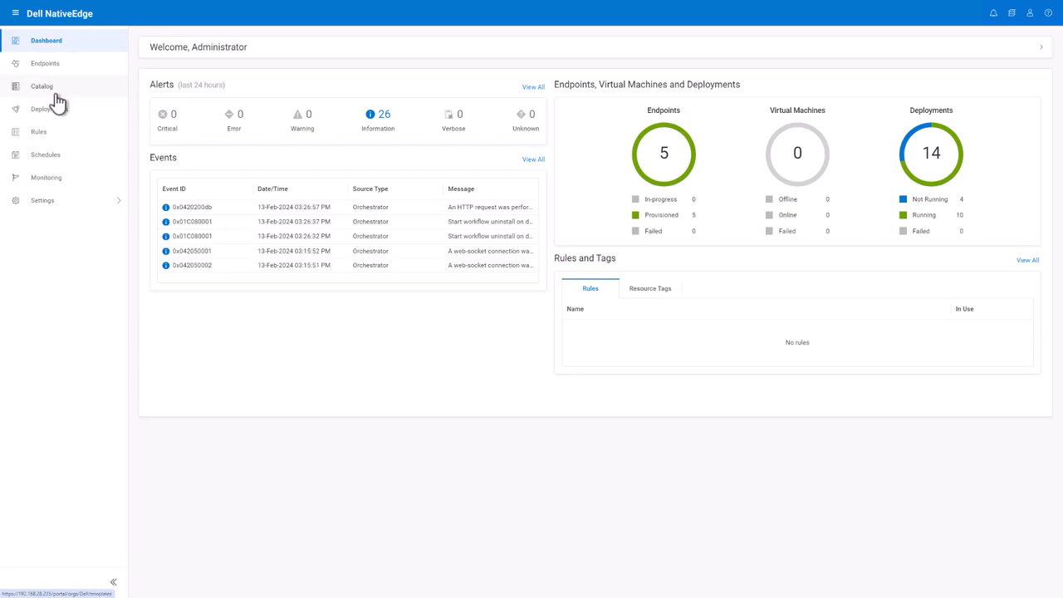
- Open the application Catalog and select the ubuntu 22.04 application
left_click(41, 86)
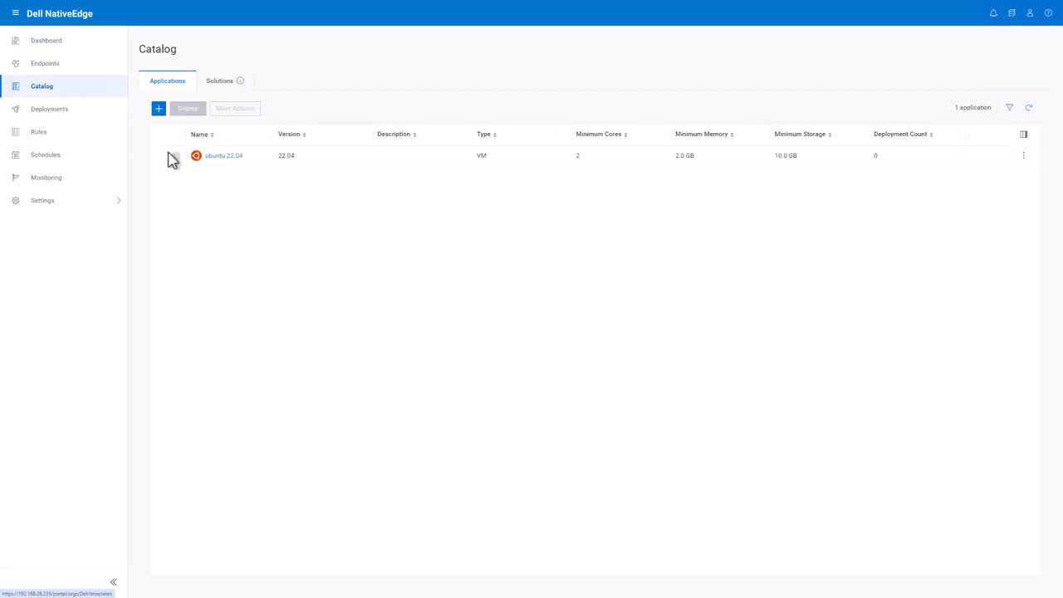
left_click(176, 155)
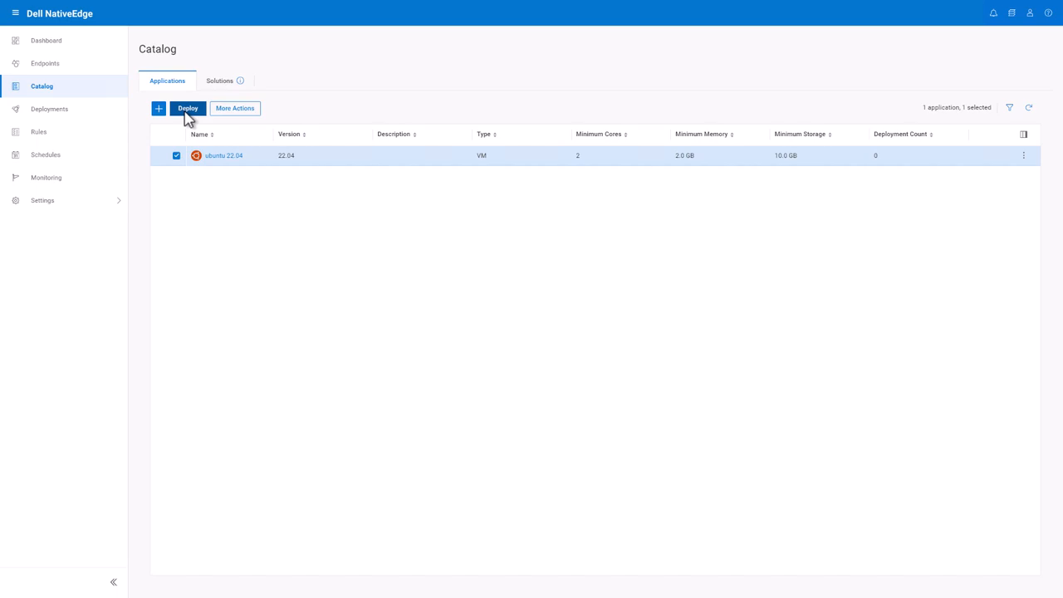
- Deploy ubuntu 22.04 to endpoint 7SKT1V3, confirm Success on Deployments, then open Endpoints
left_click(187, 108)
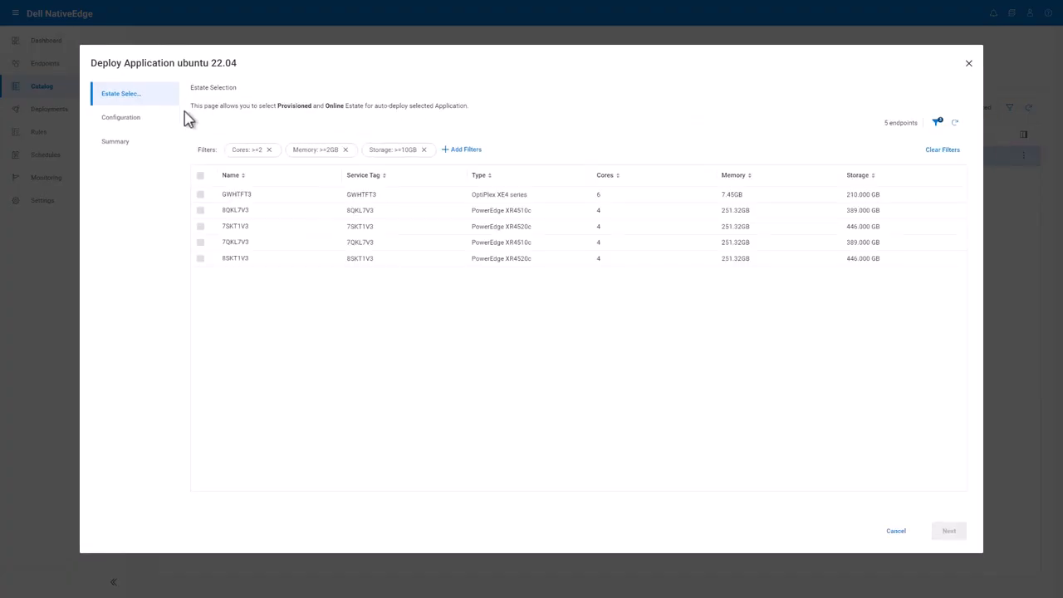
left_click(200, 226)
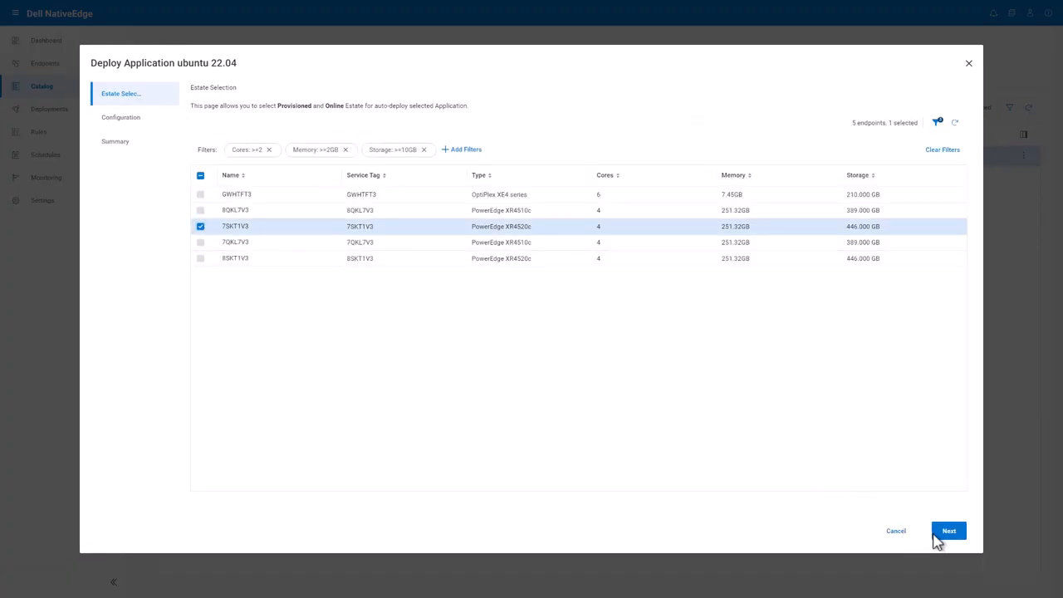
left_click(949, 531)
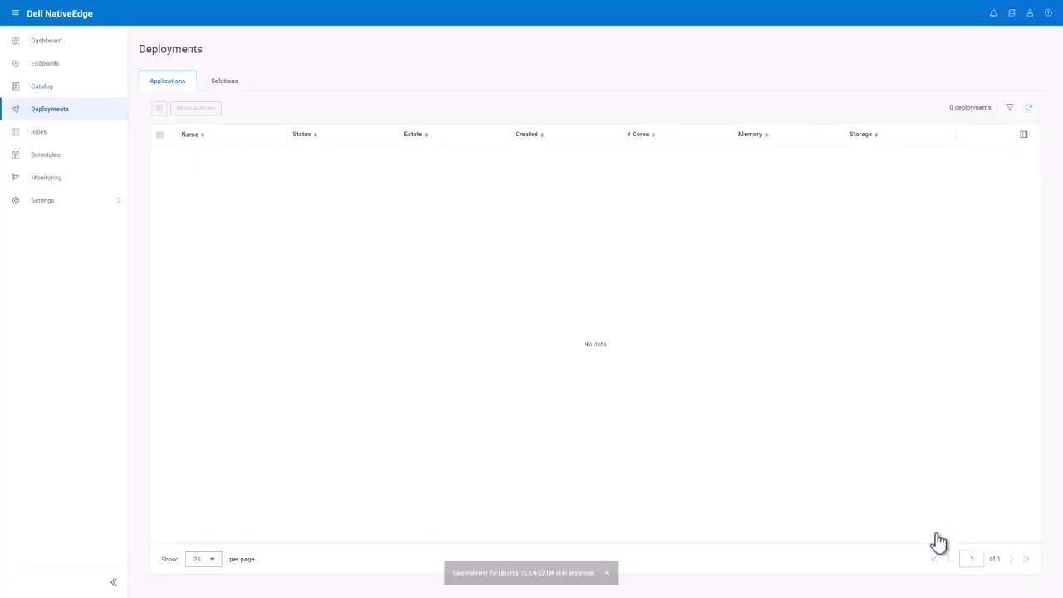
left_click(1032, 108)
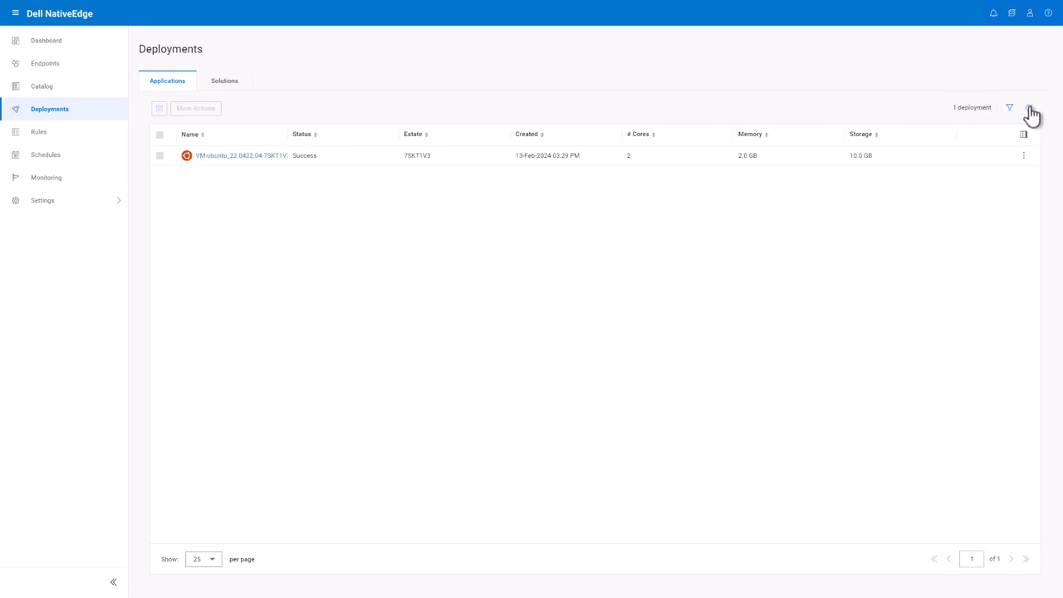
left_click(51, 62)
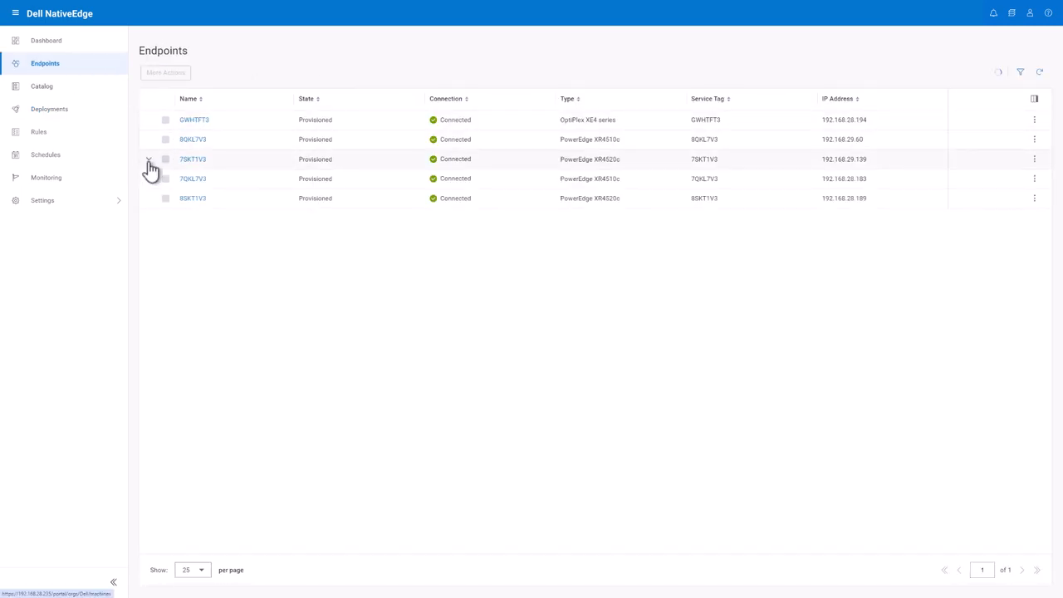
- Open the VM console under 7SKT1V3 and run the Ubuntu installer through profile setup
left_click(166, 72)
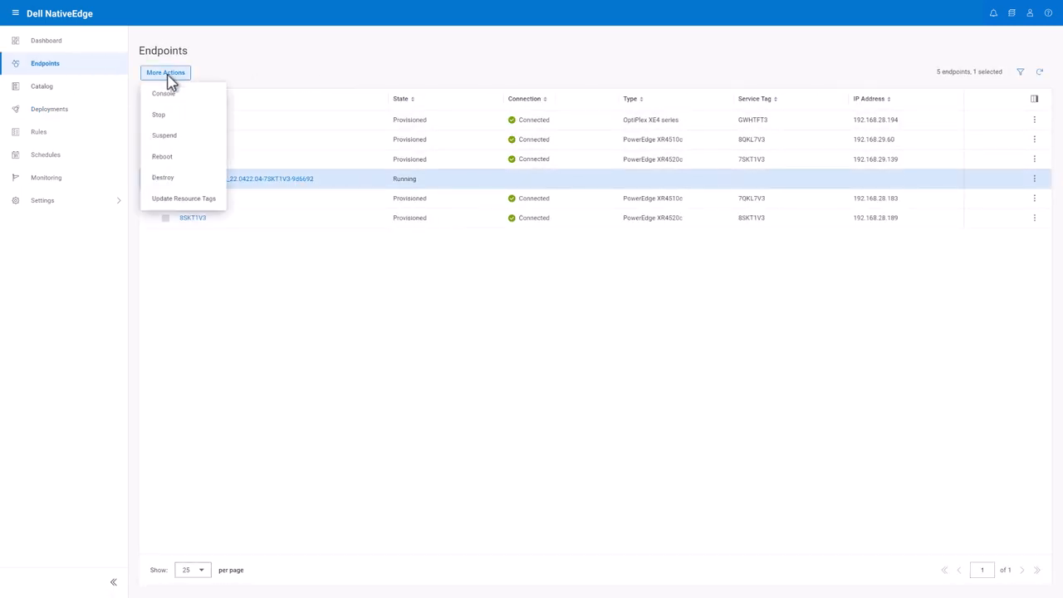
left_click(164, 94)
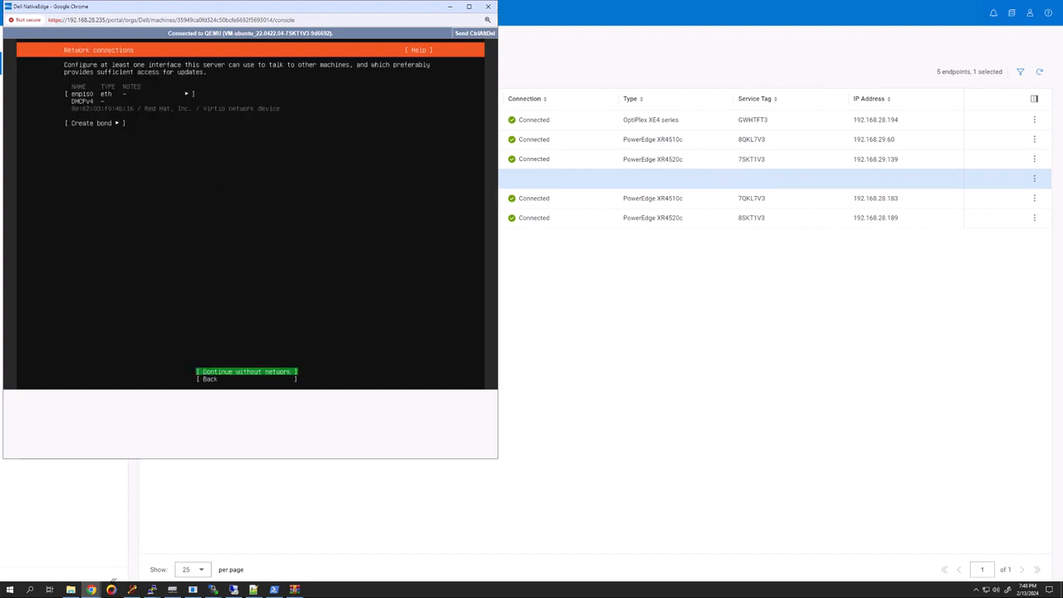
left_click(246, 371)
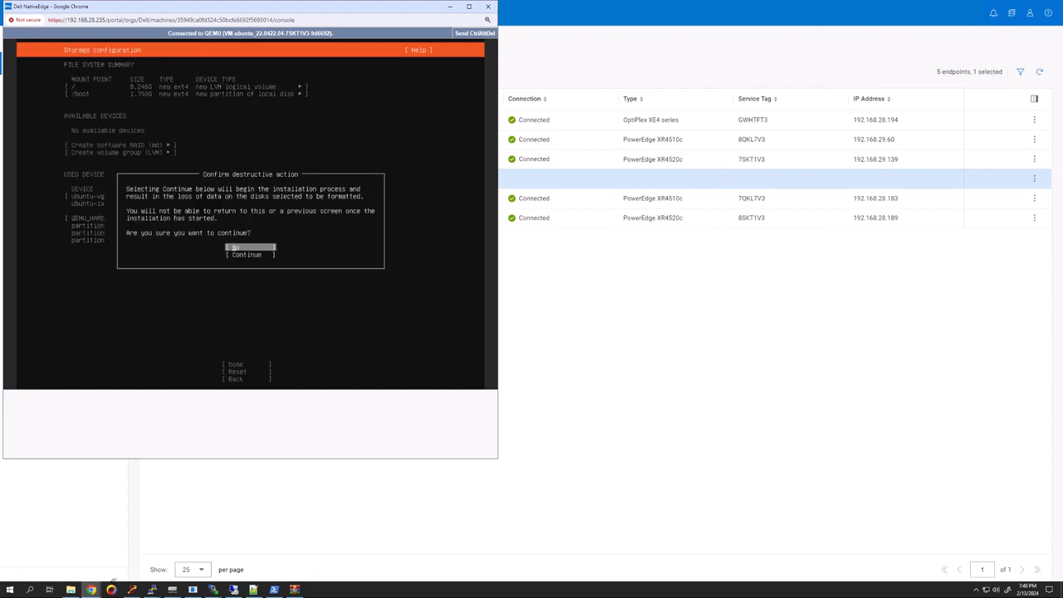
left_click(250, 255)
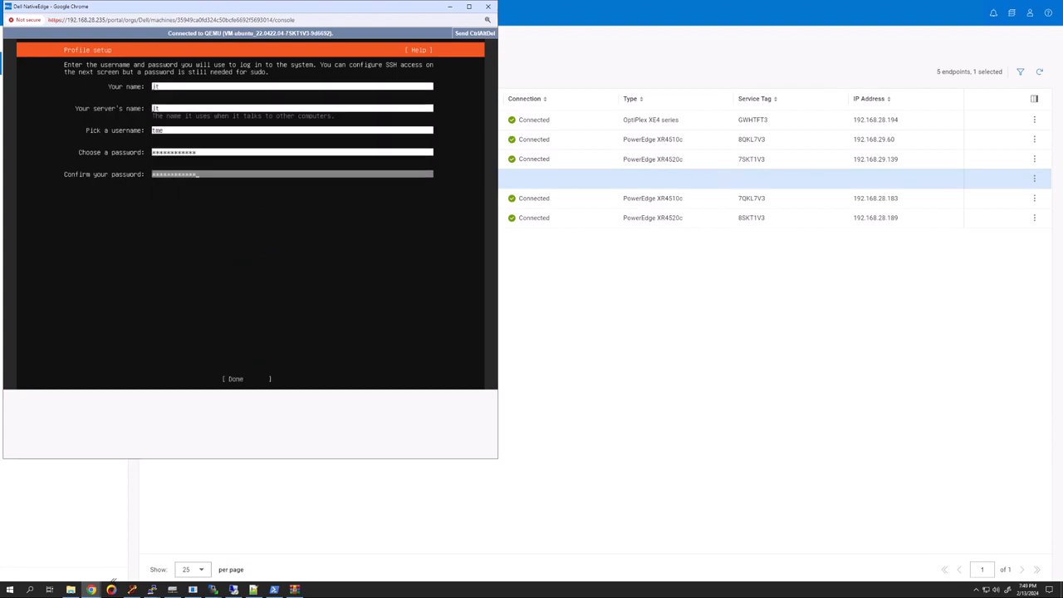
left_click(235, 379)
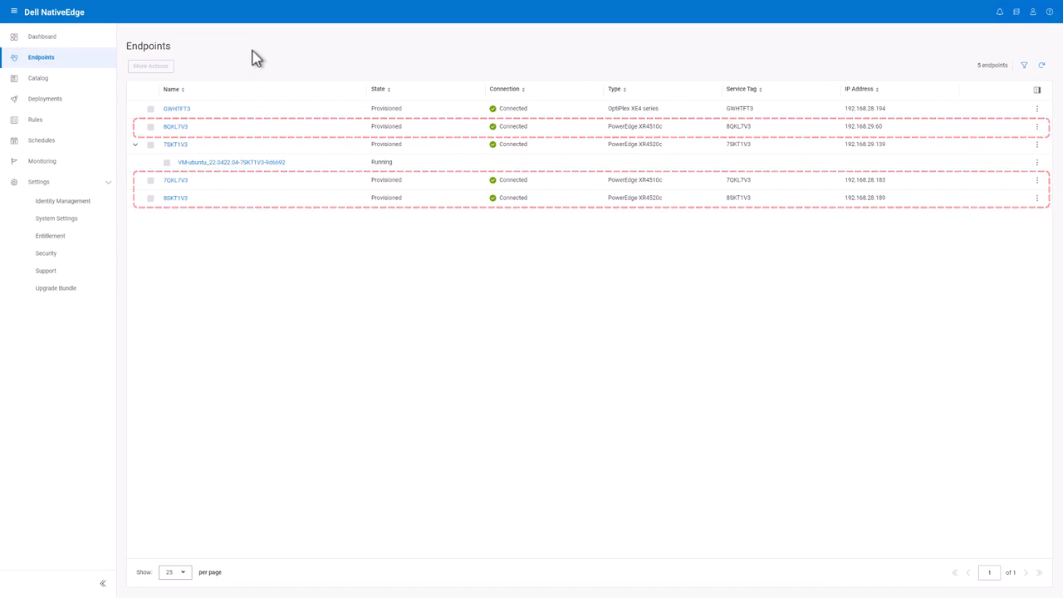
- In the Catalog's Solutions tab, select K3s_3-node_for_NativeEdge_Endpoint_1.0.0
left_click(41, 79)
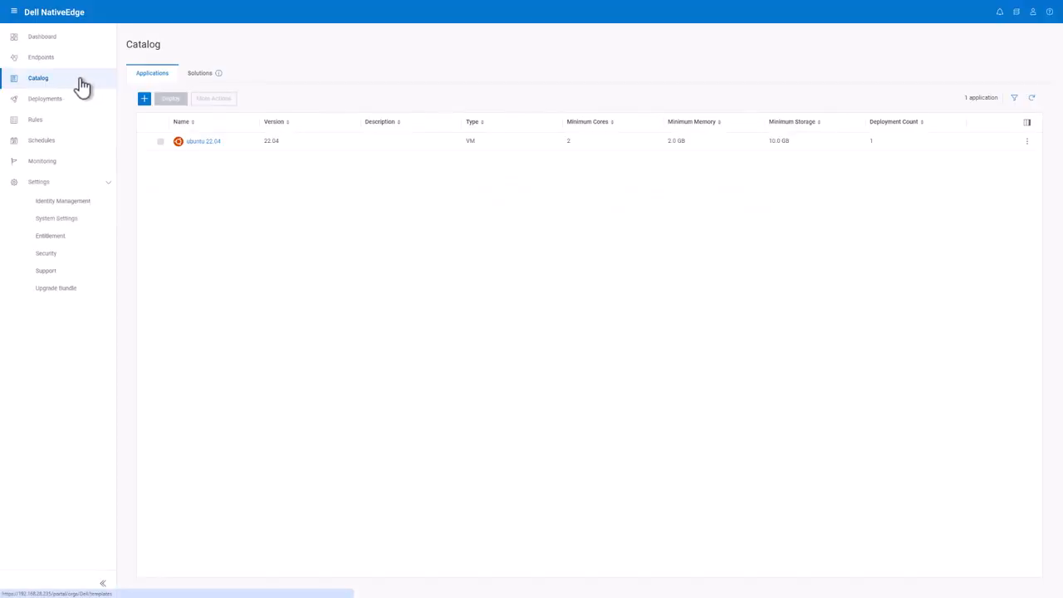
left_click(202, 72)
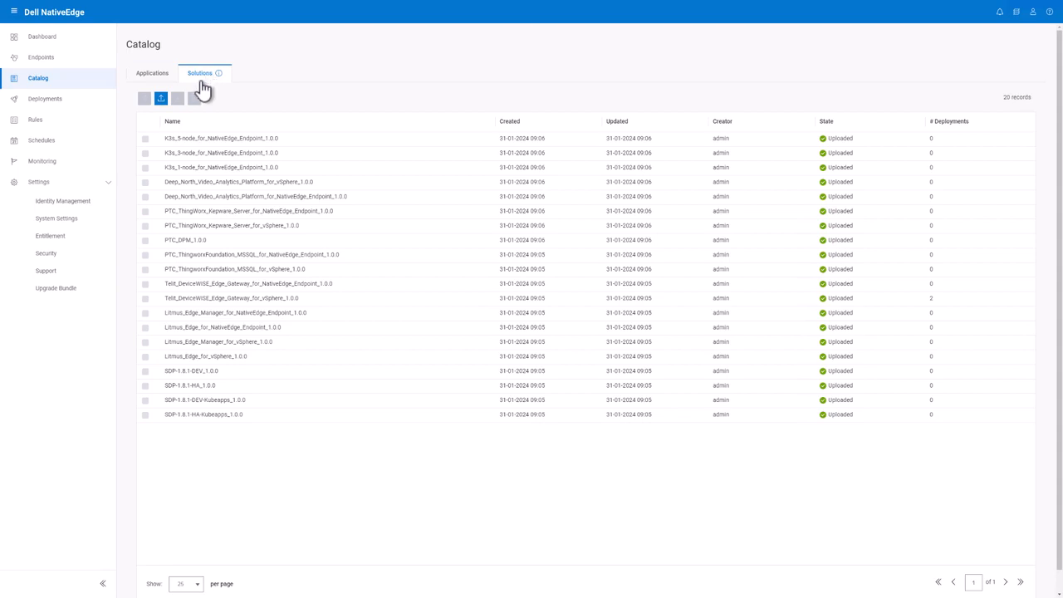
left_click(144, 153)
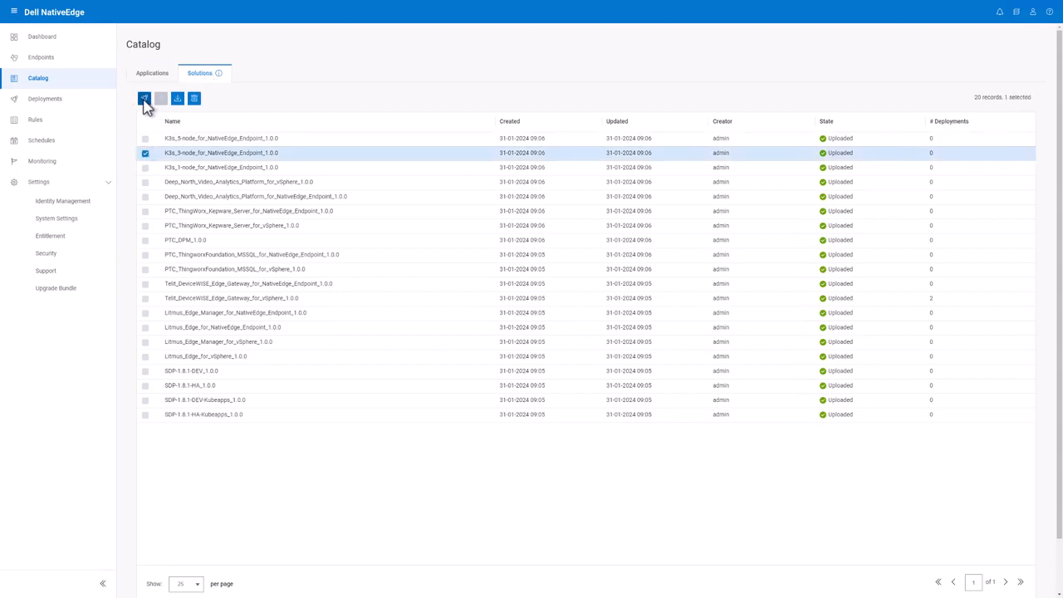
- Start deploying the K3s blueprint as k3s_3node_demo and begin creating a new secret
left_click(143, 98)
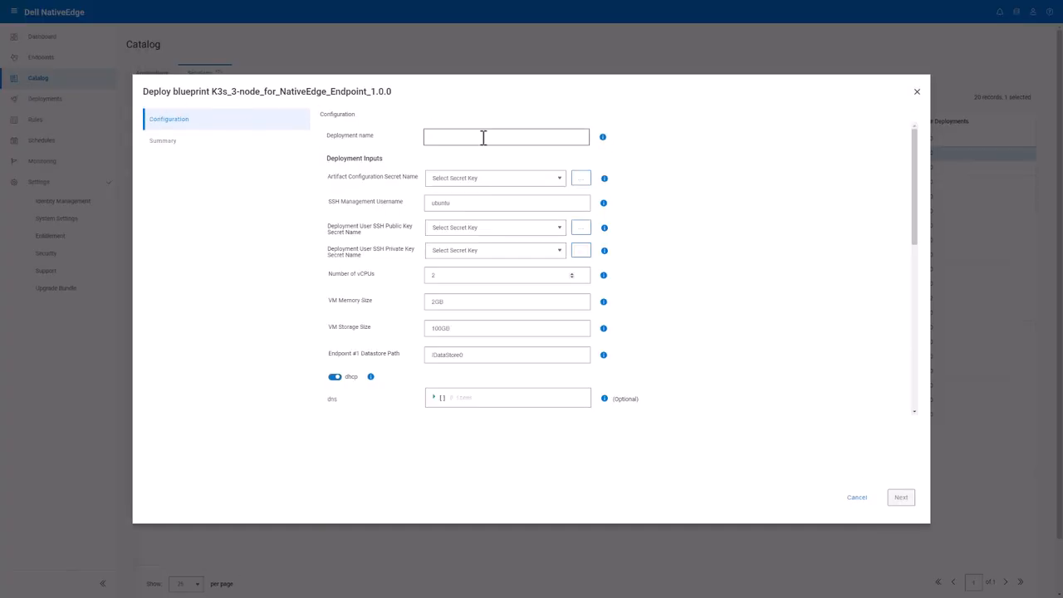
type("k3s_3node_demo")
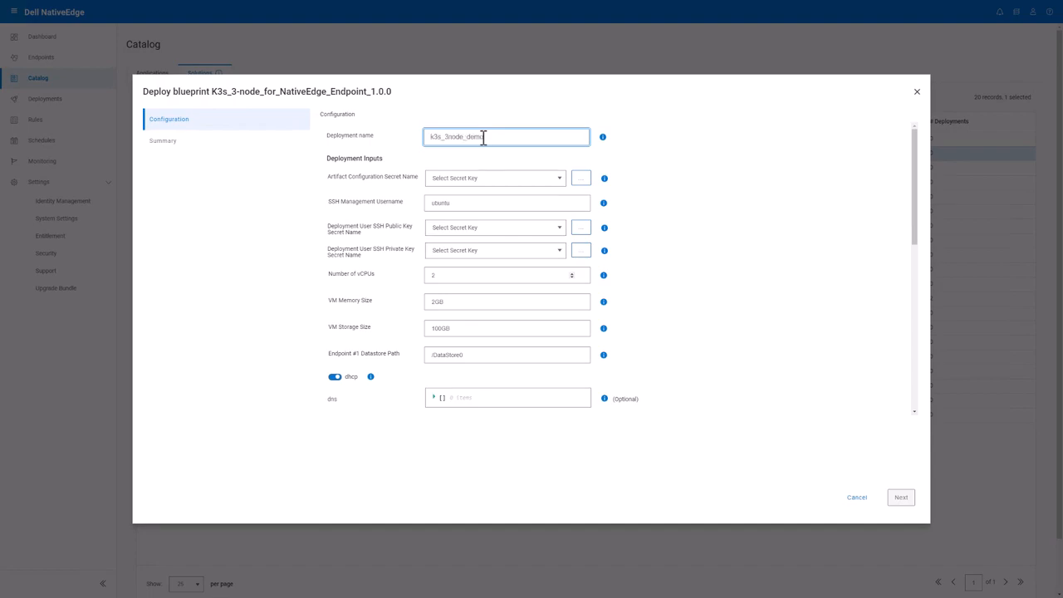
left_click(580, 177)
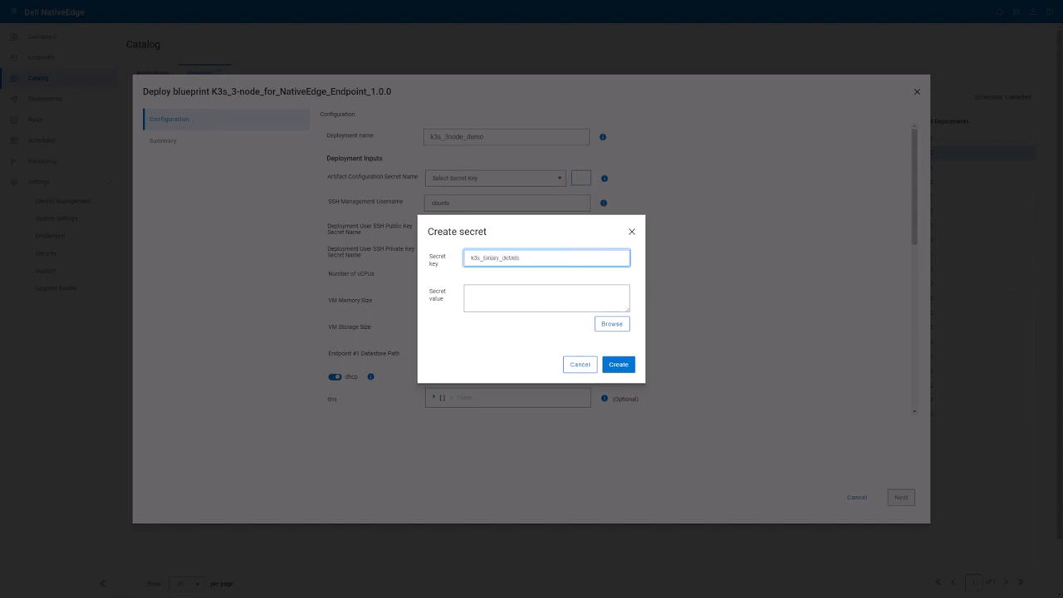
mouse_move(517, 308)
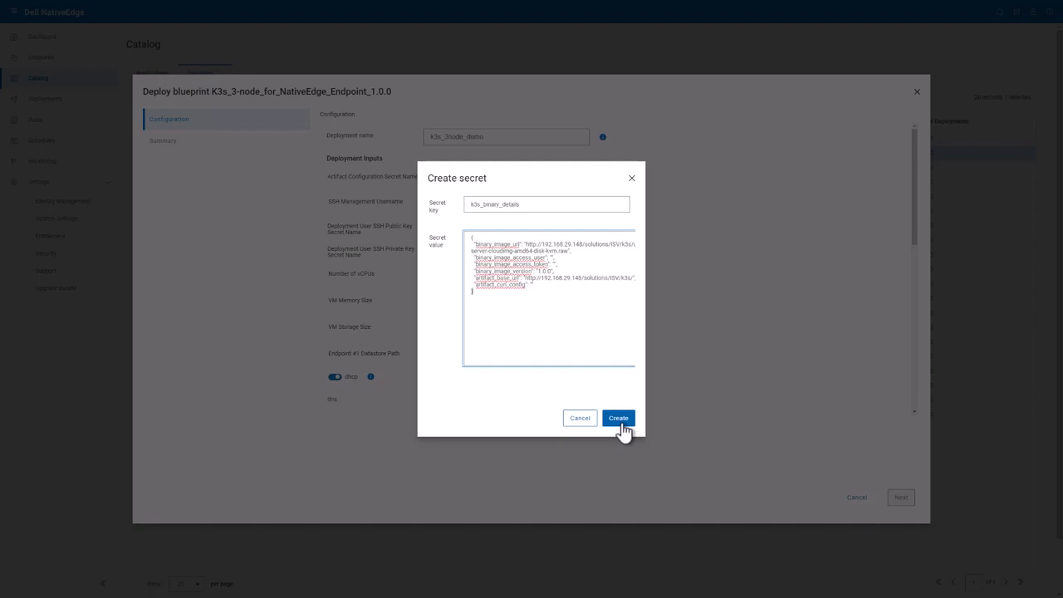
- Save the k3s_binary_details secret and choose ssh_pubkey and ssh_privkey as SSH key secrets
left_click(618, 418)
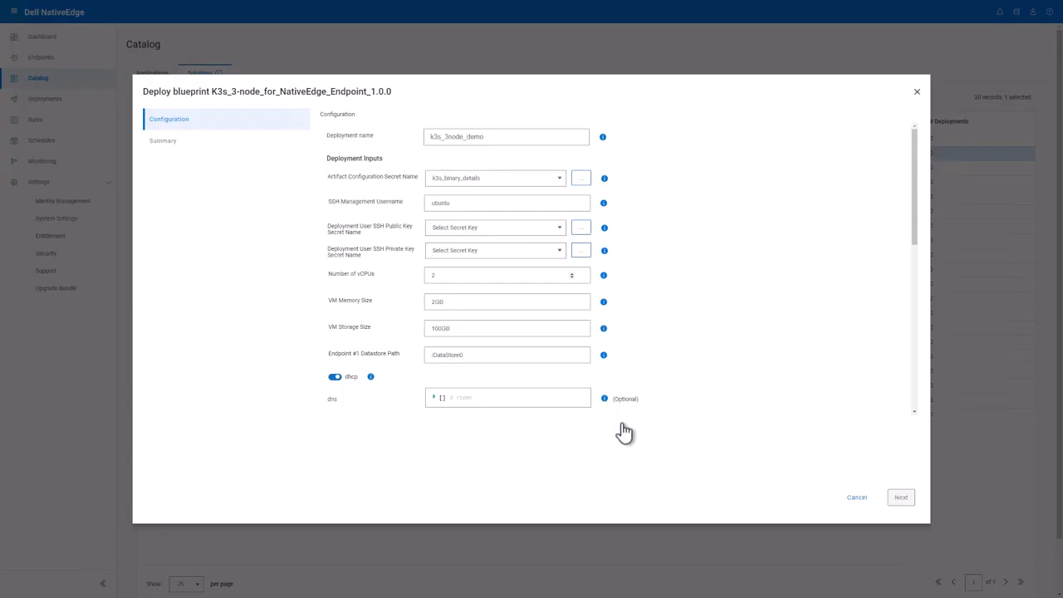
left_click(494, 227)
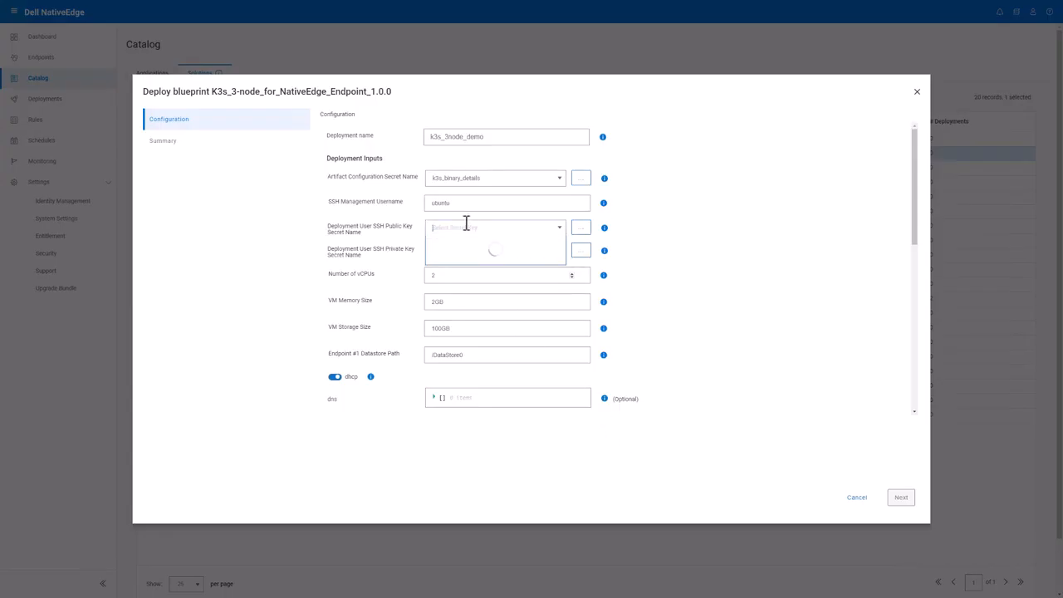
left_click(507, 250)
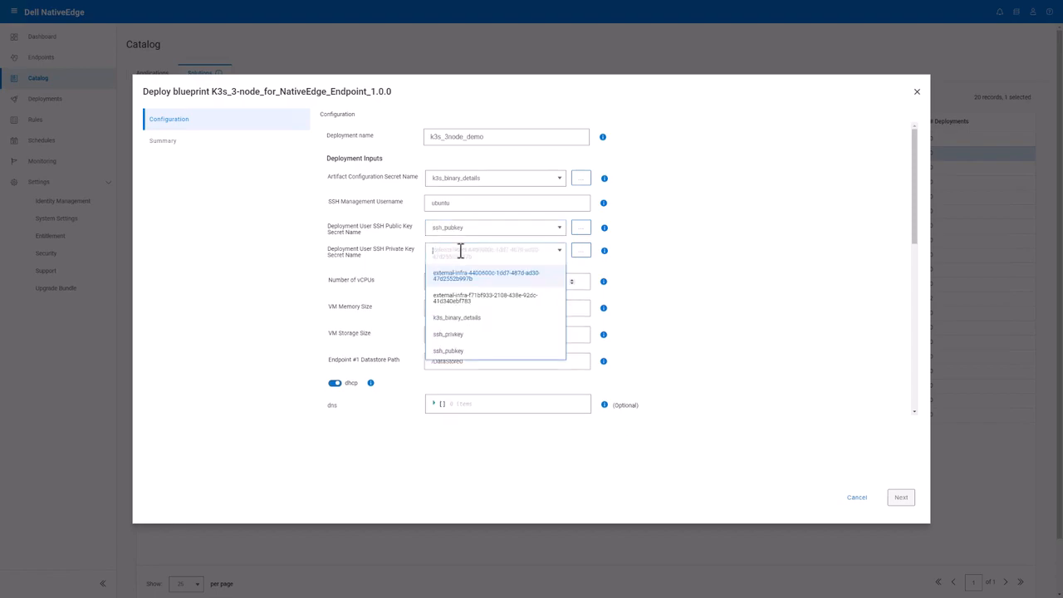
left_click(447, 339)
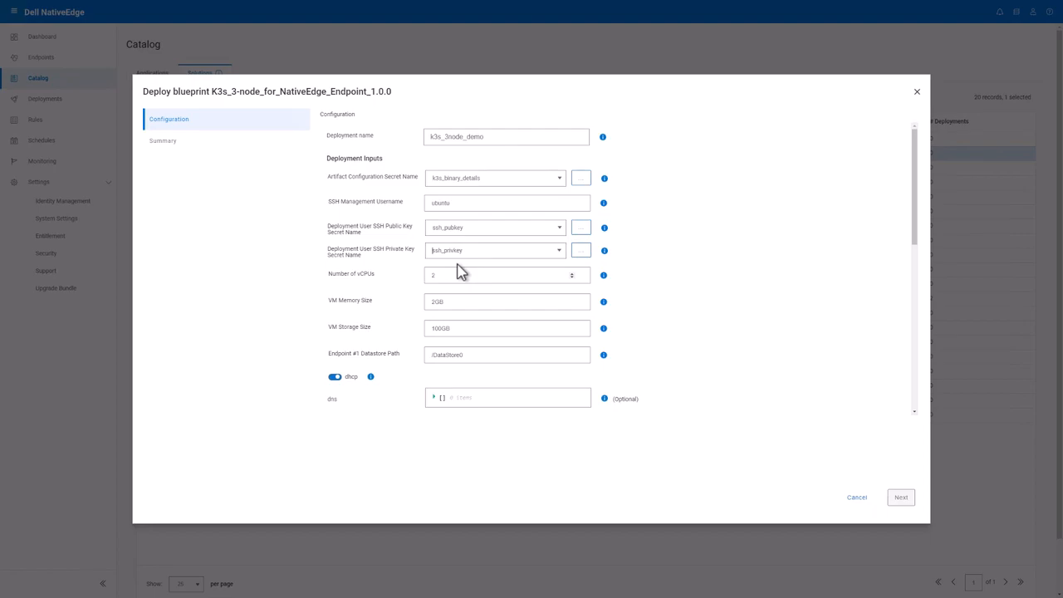
- Assign service tags 8QKL7V3, 7QKL7V3 and 8SKT1V3 to endpoints #1, #2 and #3
scroll("down", 3)
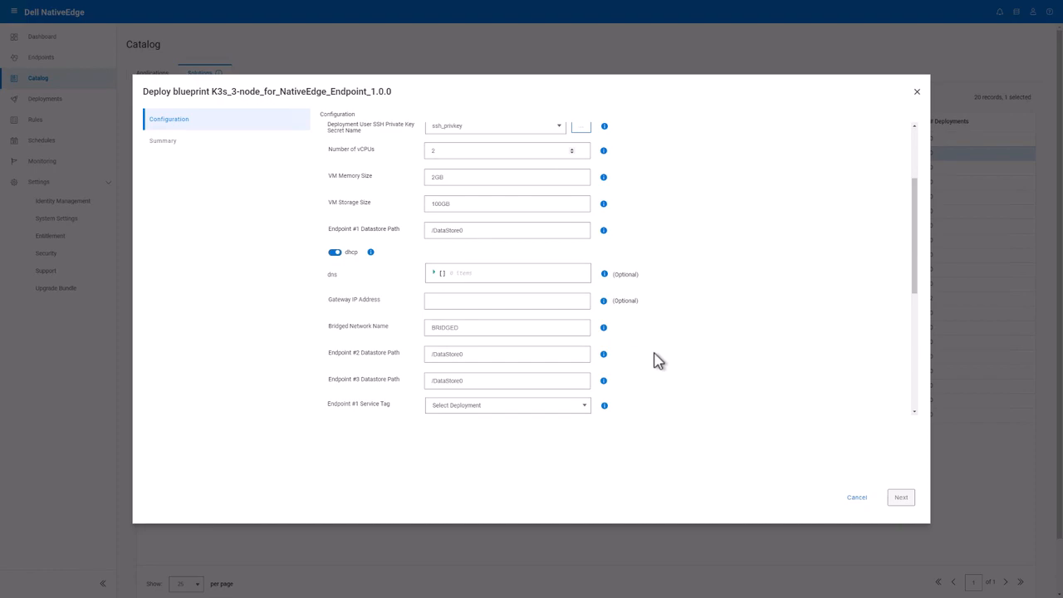
scroll("down", 3)
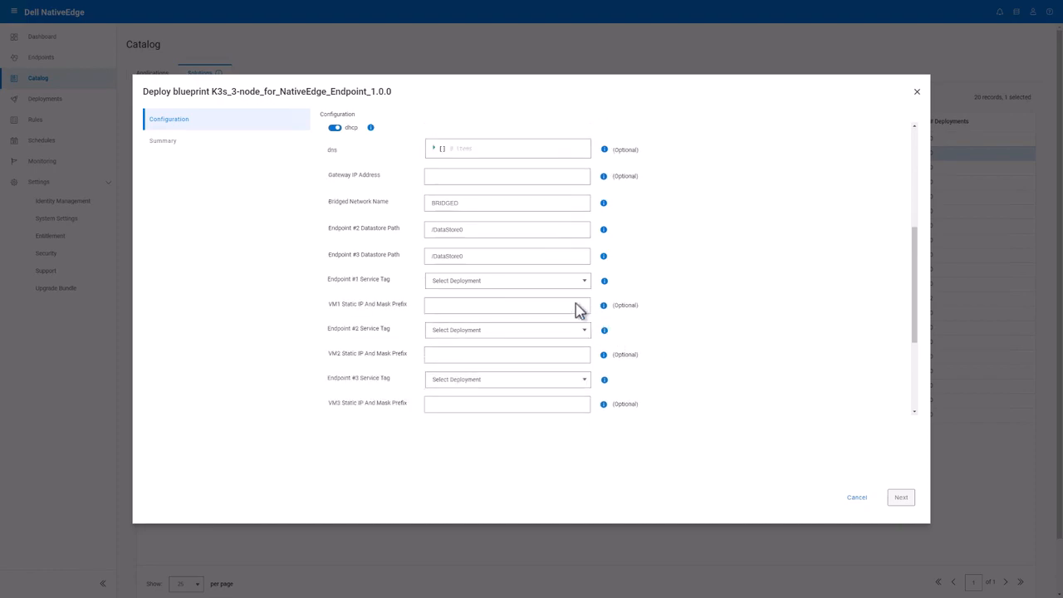
left_click(507, 280)
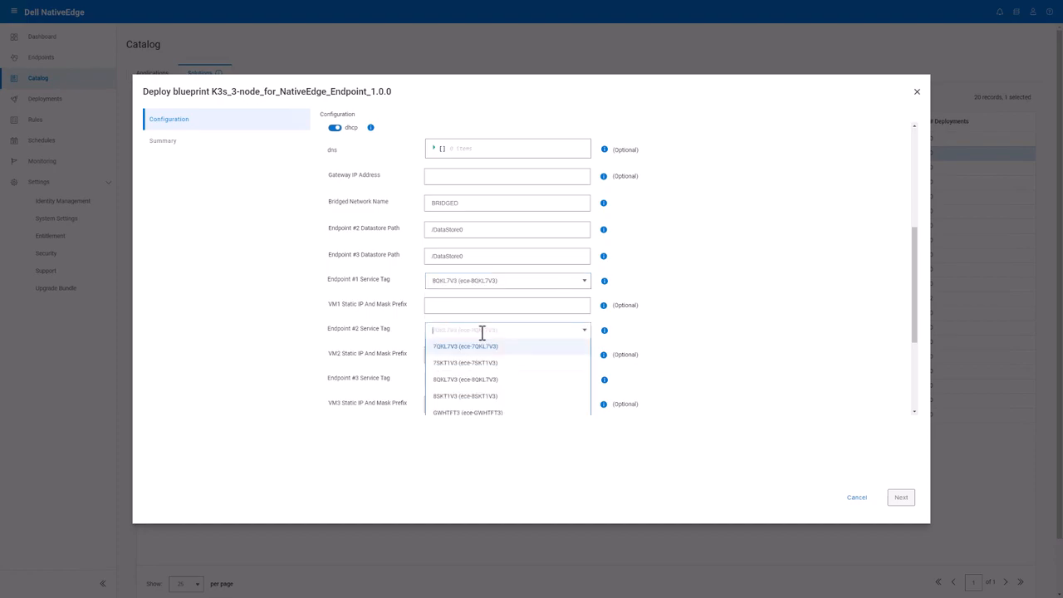
left_click(471, 344)
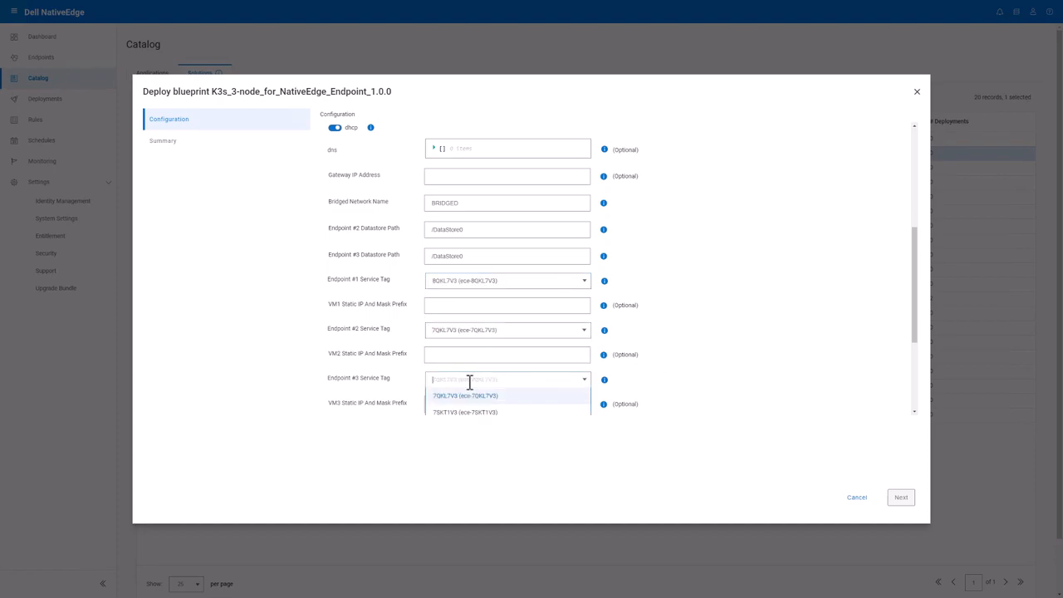
left_click(463, 411)
type("192.168.29.249")
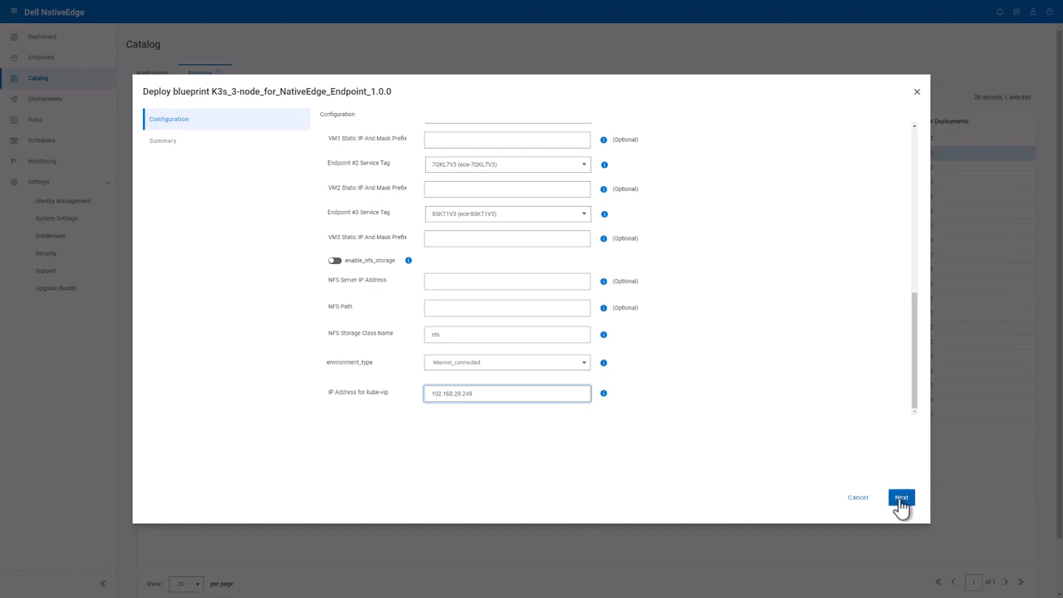
- Review the Summary, deploy the K3s three-node blueprint, and open the Deployments list
left_click(898, 497)
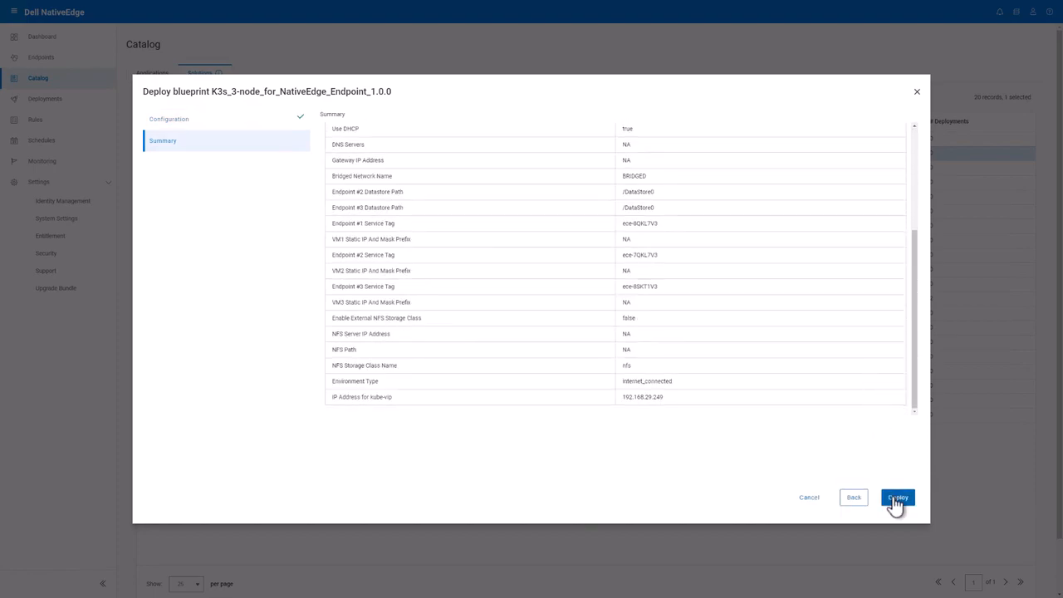
left_click(899, 497)
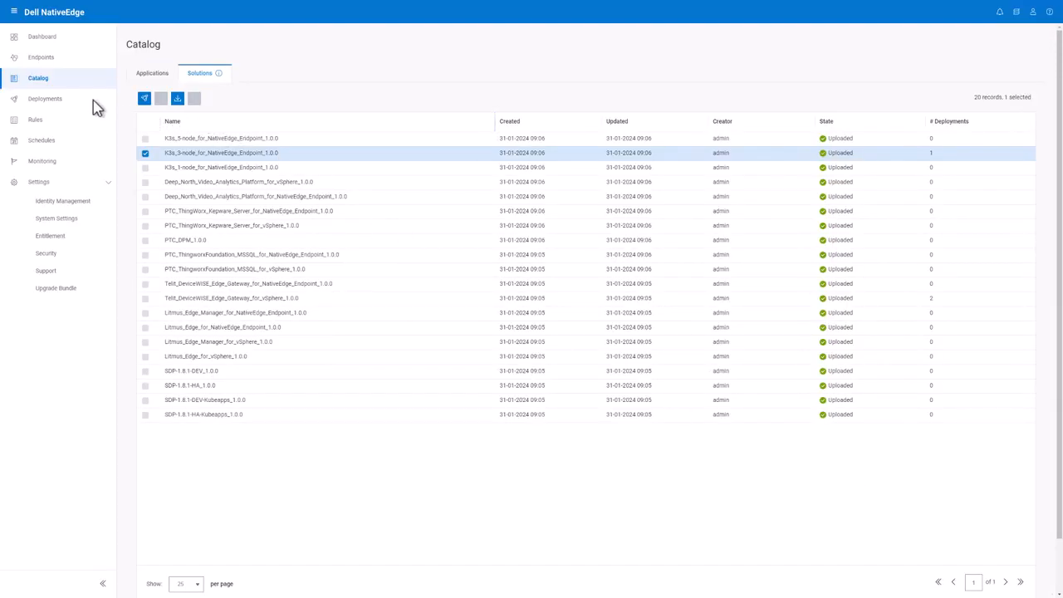
left_click(54, 99)
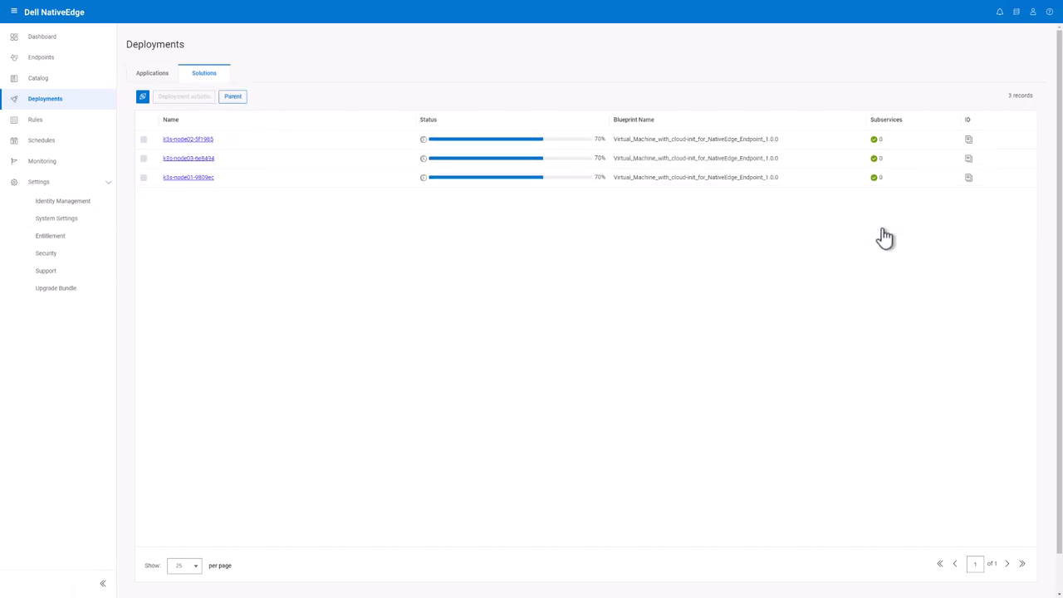
mouse_move(495, 230)
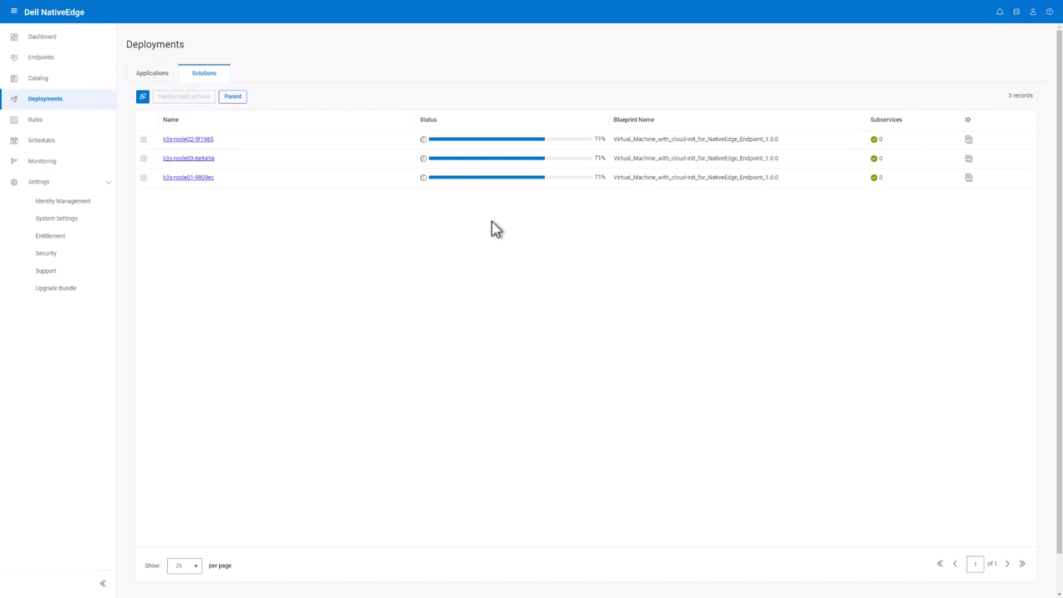
mouse_move(273, 227)
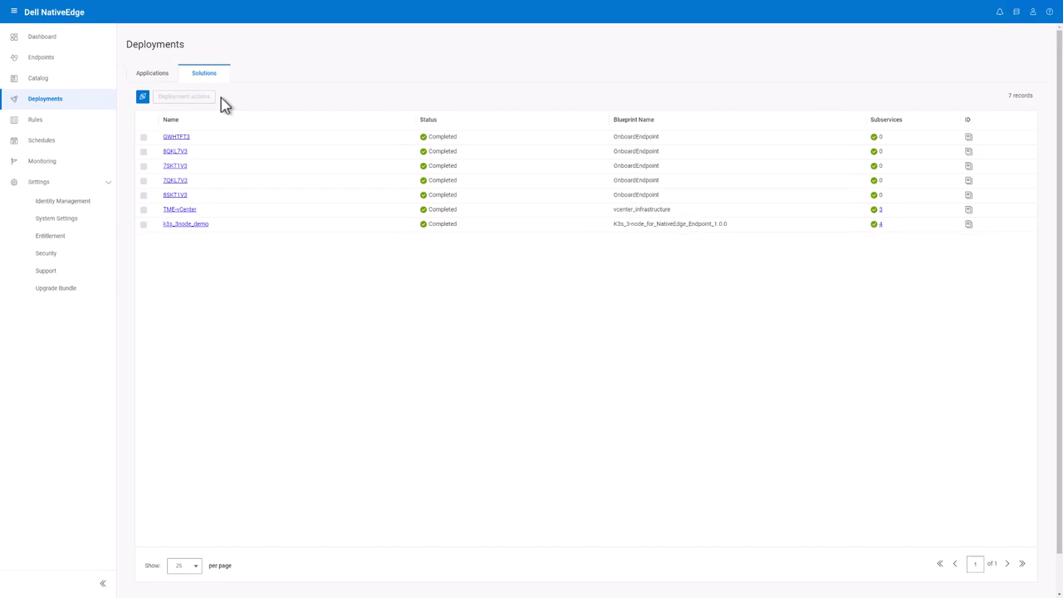
- Open k3s_3node_demo details, copy the longhorn output address, and open the Longhorn dashboard
left_click(184, 224)
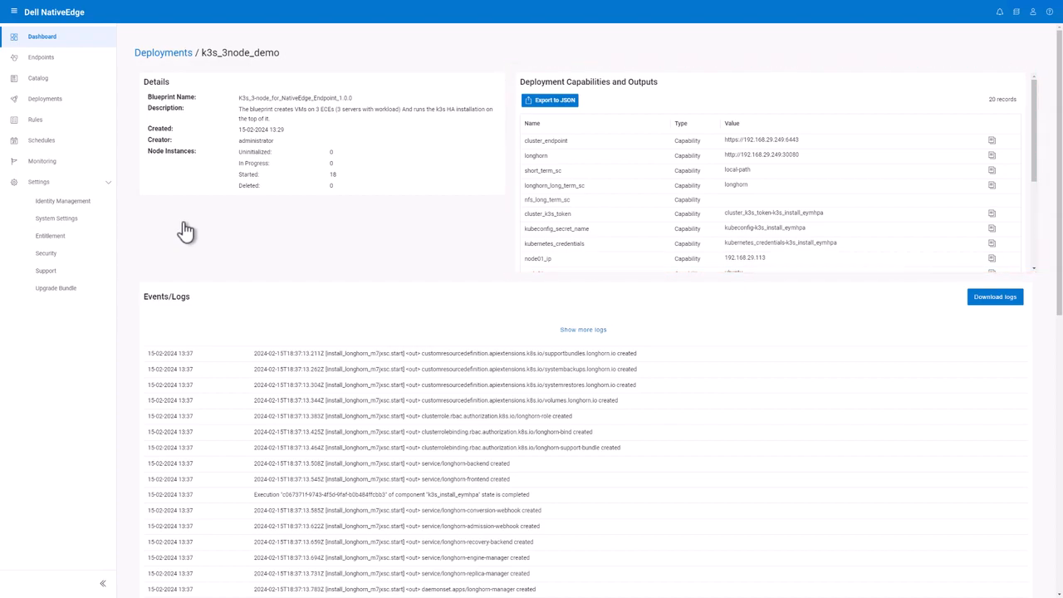
left_click(990, 157)
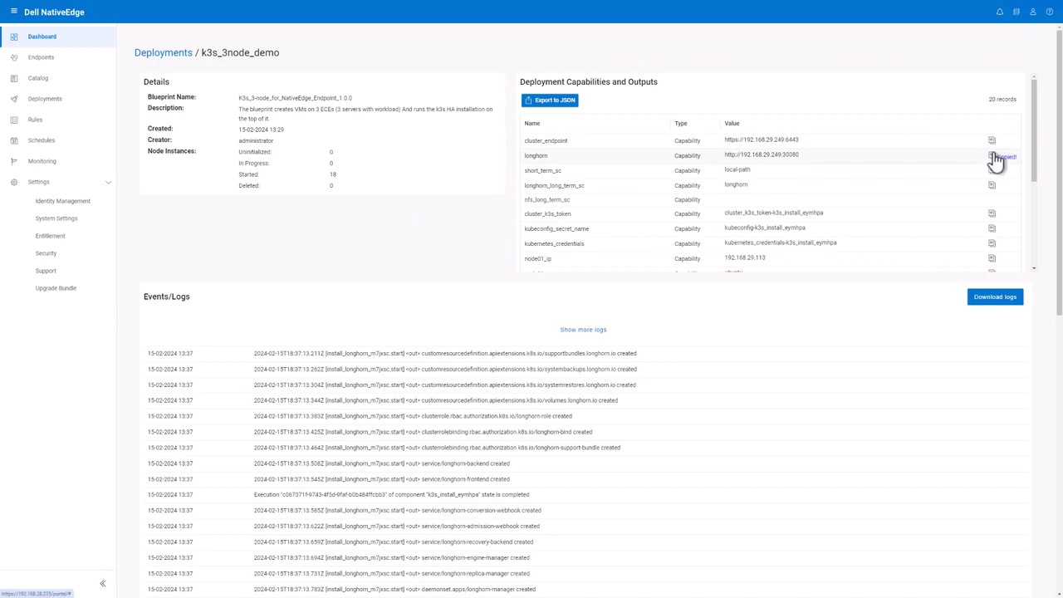
left_click(989, 155)
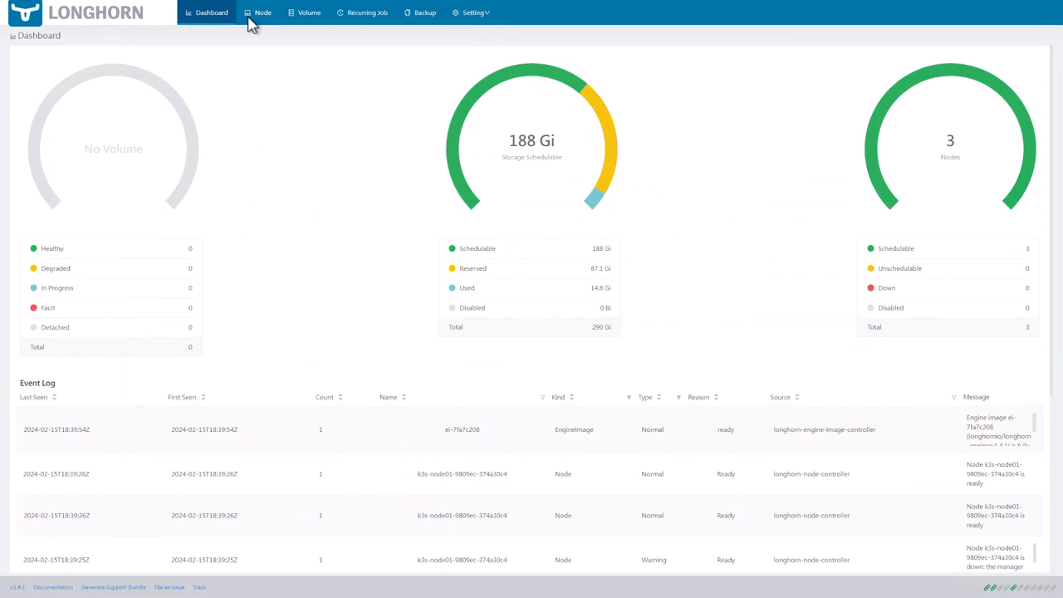
- Switch to the NativeEdge endpoint list and expand 8SKT1V3 to show its k3s-node VM
left_click(263, 12)
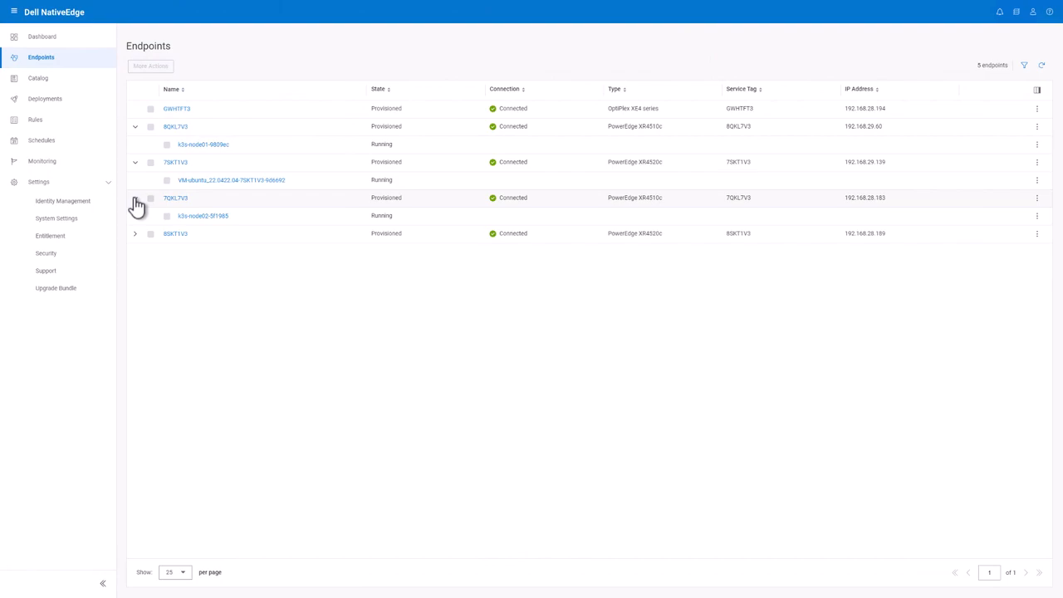
left_click(138, 234)
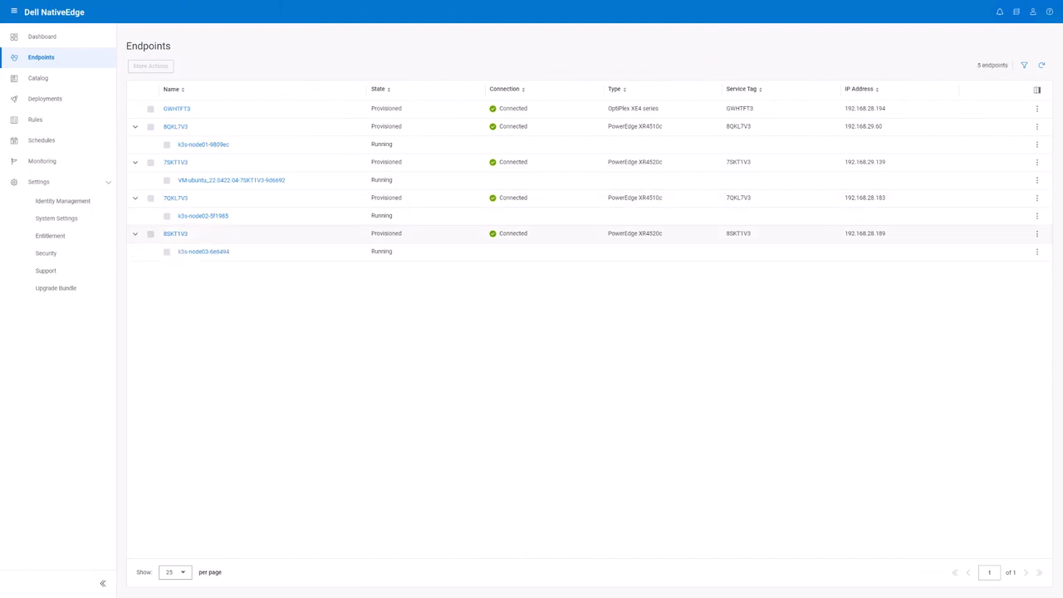